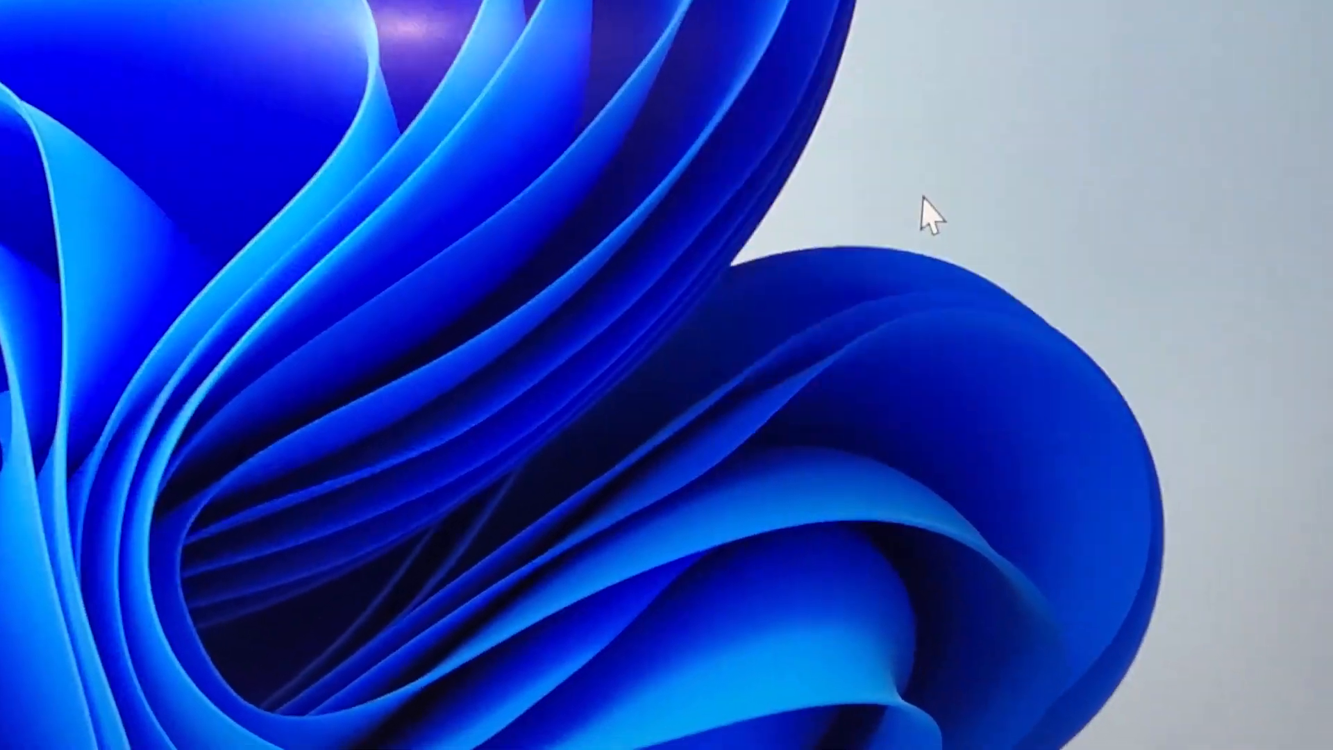
# Step: Open Display settings from the desktop to show the 3840 × 2160 display at 300% scaling
pyautogui.rightClick(927, 216)
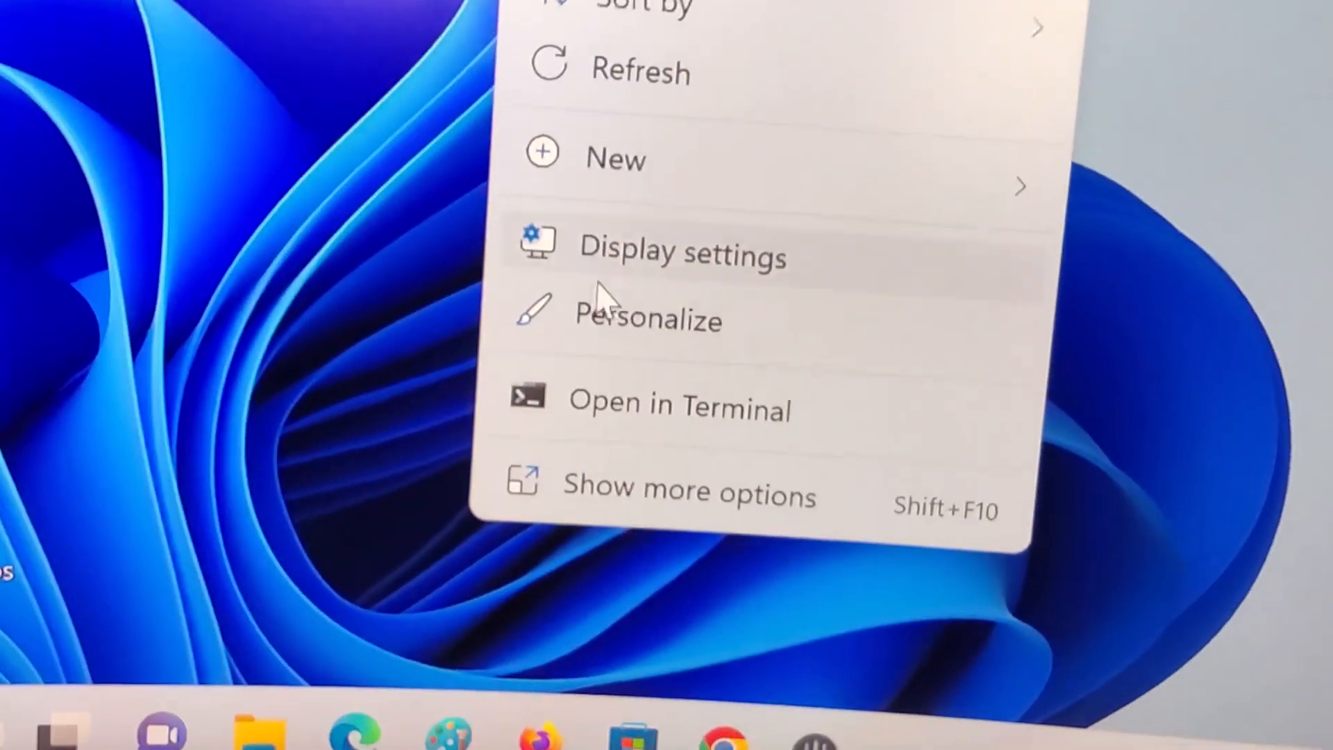
pyautogui.click(683, 253)
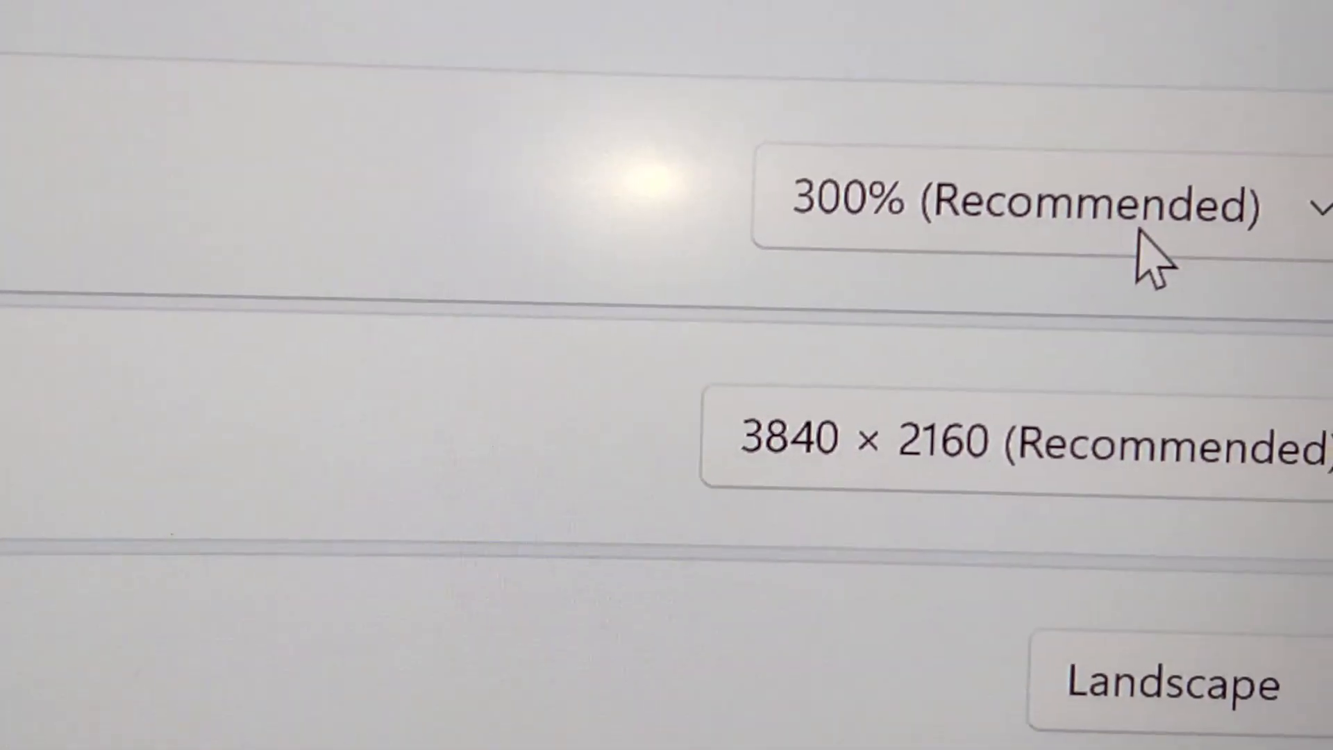
pyautogui.scroll(-3)
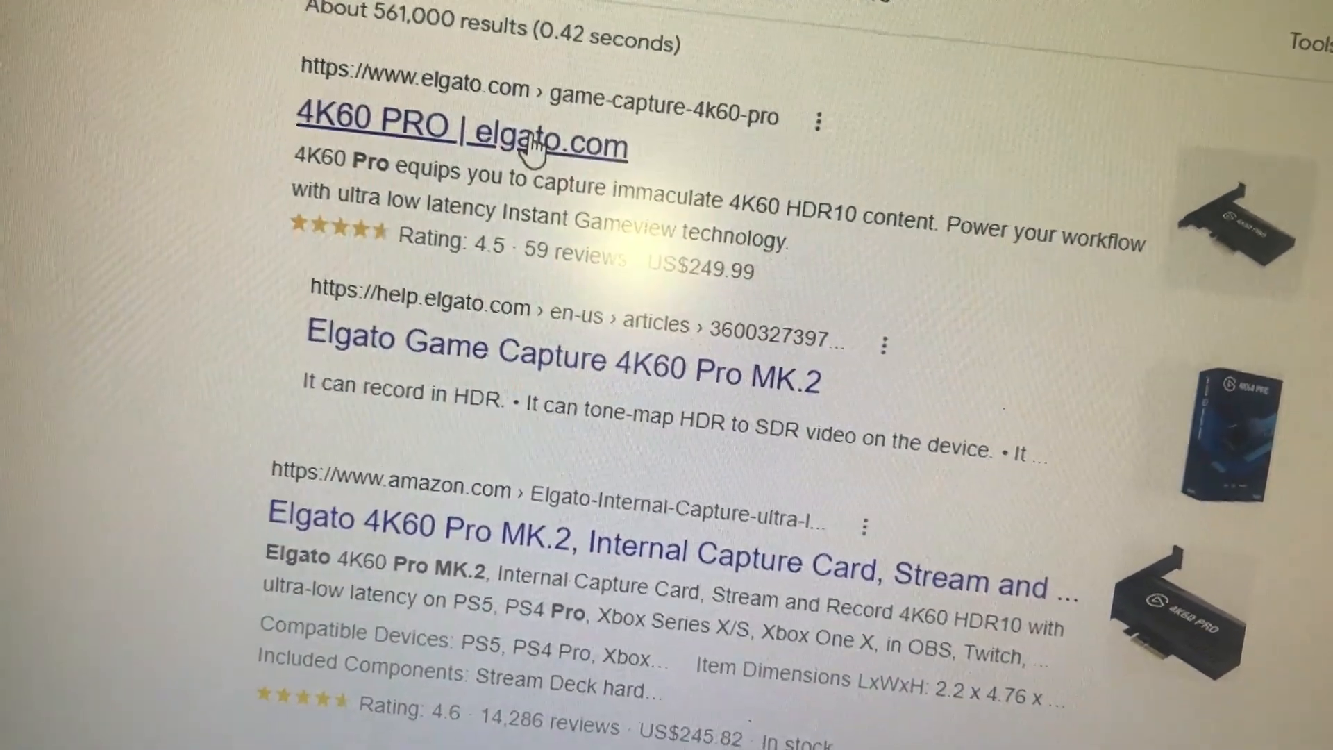
# Step: Scroll the Elgato 4K60 Pro search results to reach Elgato's downloads page
pyautogui.scroll(-3)
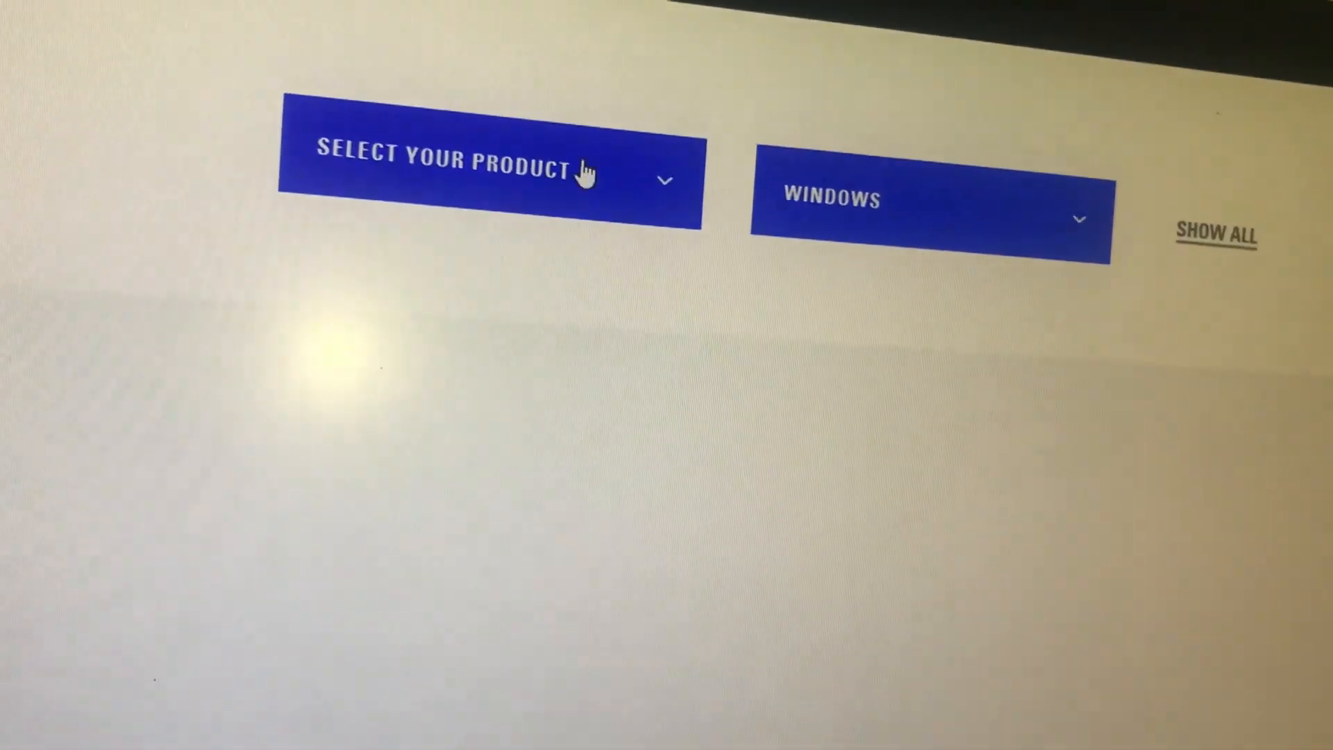
# Step: Select 4K60 PRO as the product and scroll to the 4K Capture Utility 1.7.9 download
pyautogui.click(489, 170)
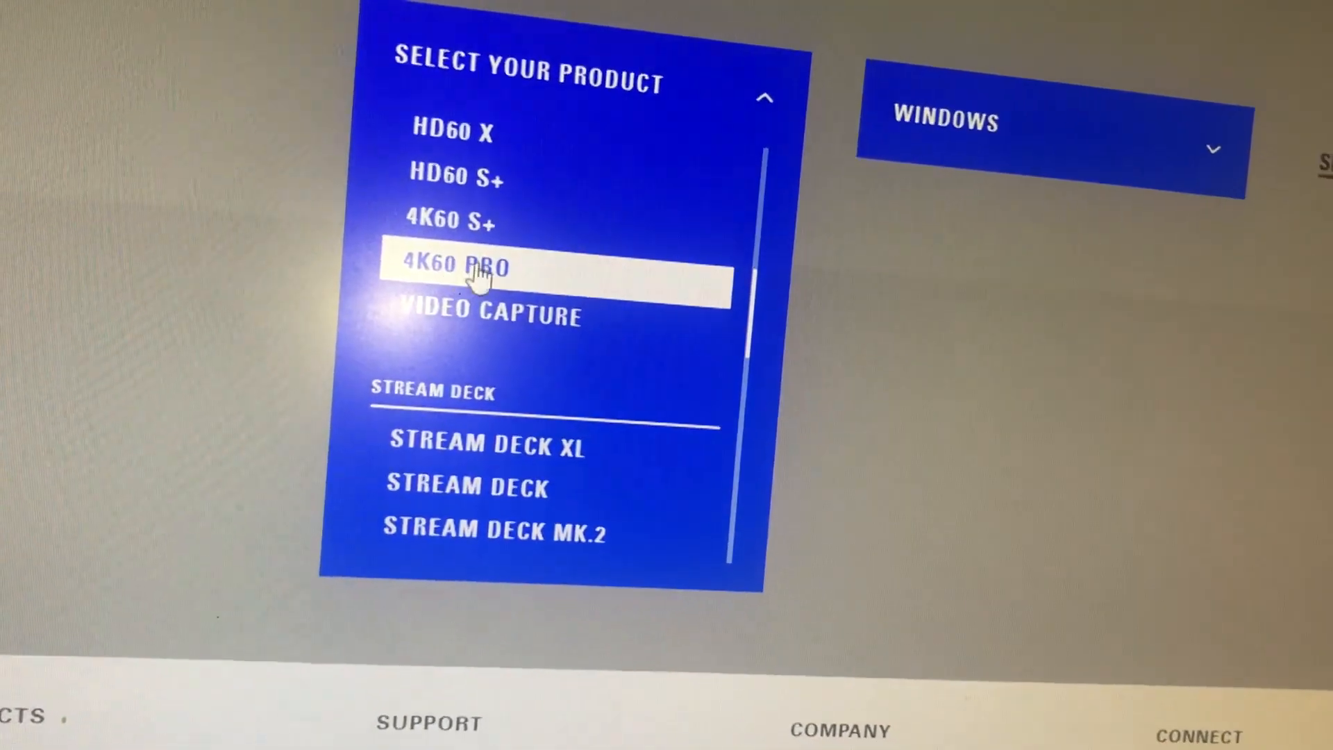
pyautogui.click(455, 263)
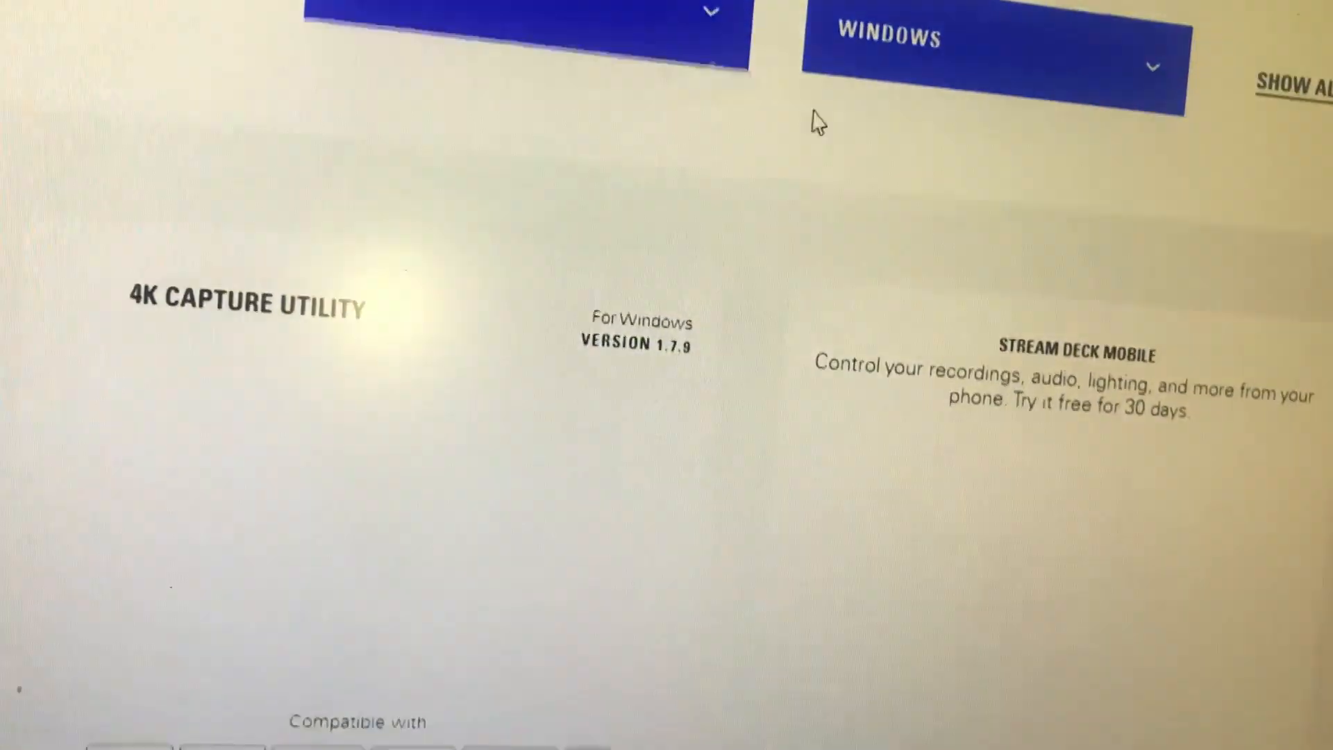
pyautogui.scroll(-3)
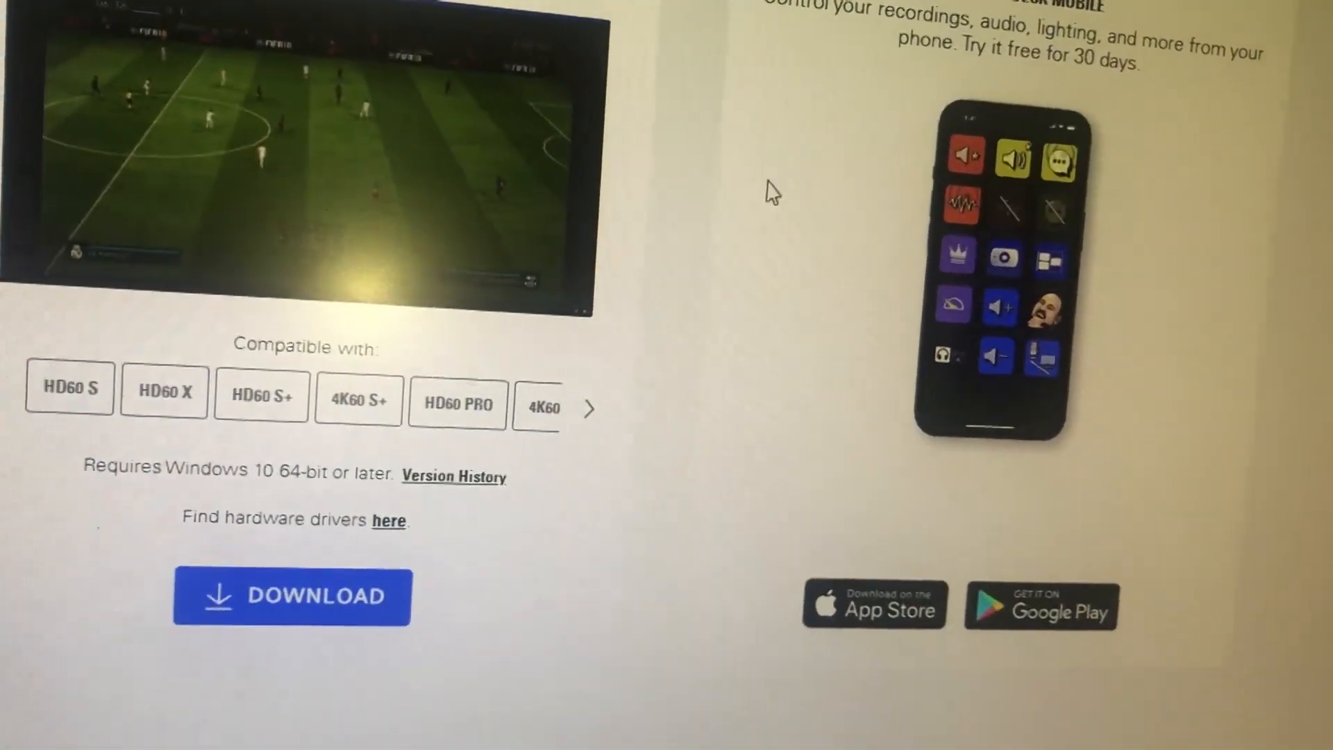
pyautogui.scroll(-3)
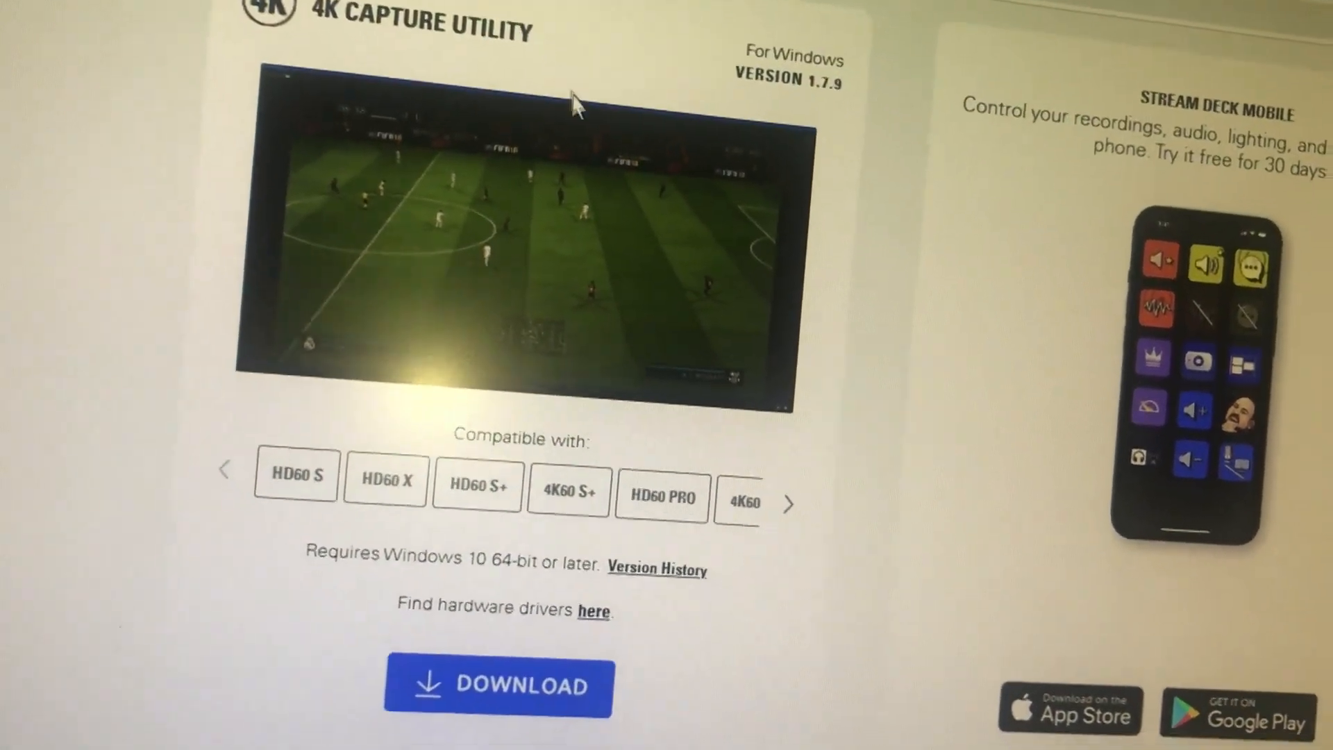
pyautogui.scroll(-3)
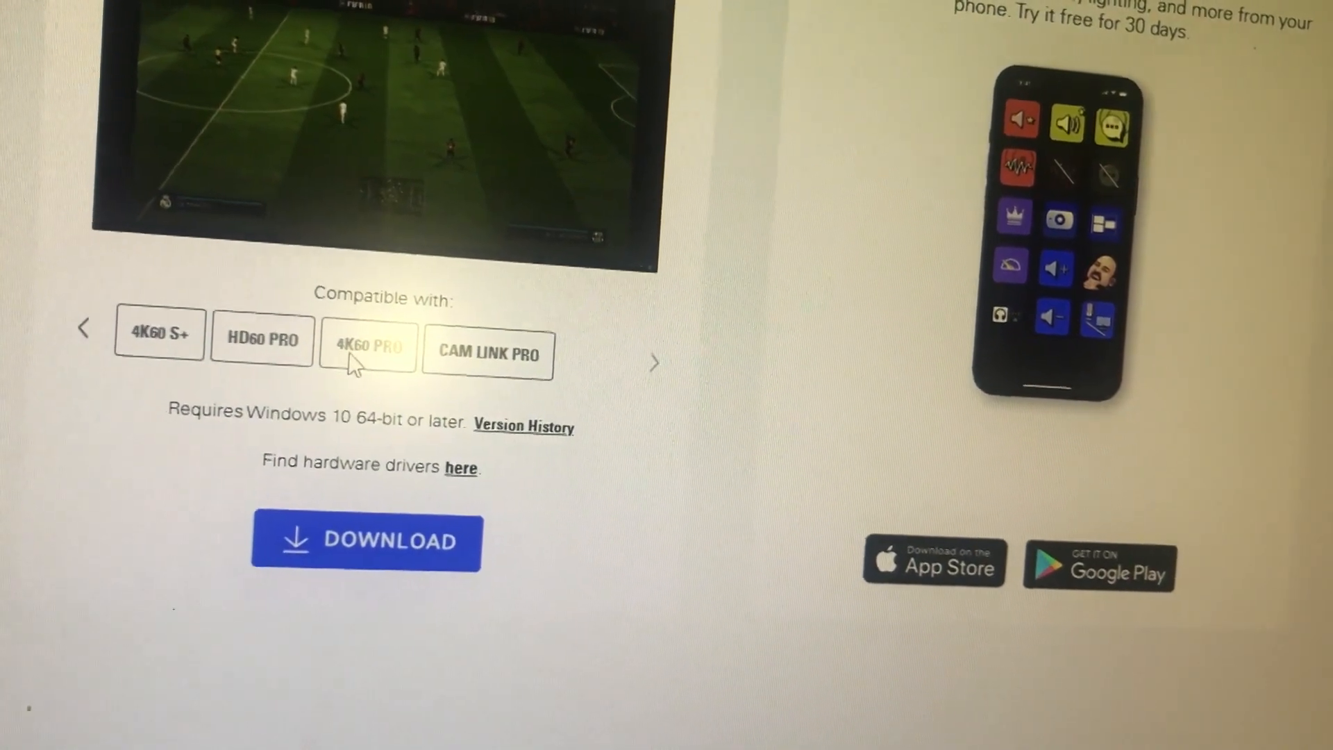
pyautogui.scroll(-3)
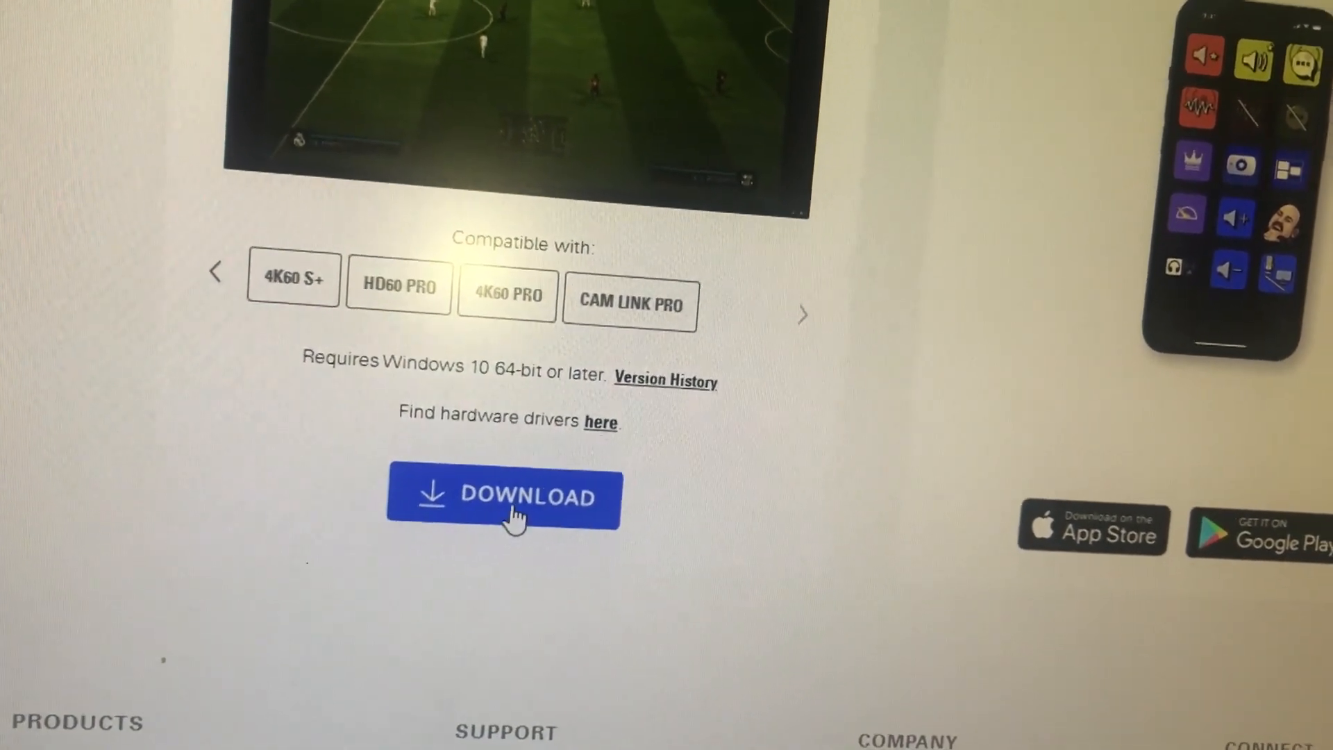
# Step: Download the 83.03 MB 4K Capture Utility 1.7.9 installer into Downloads\Programs, skipping the subscription popup
pyautogui.click(503, 499)
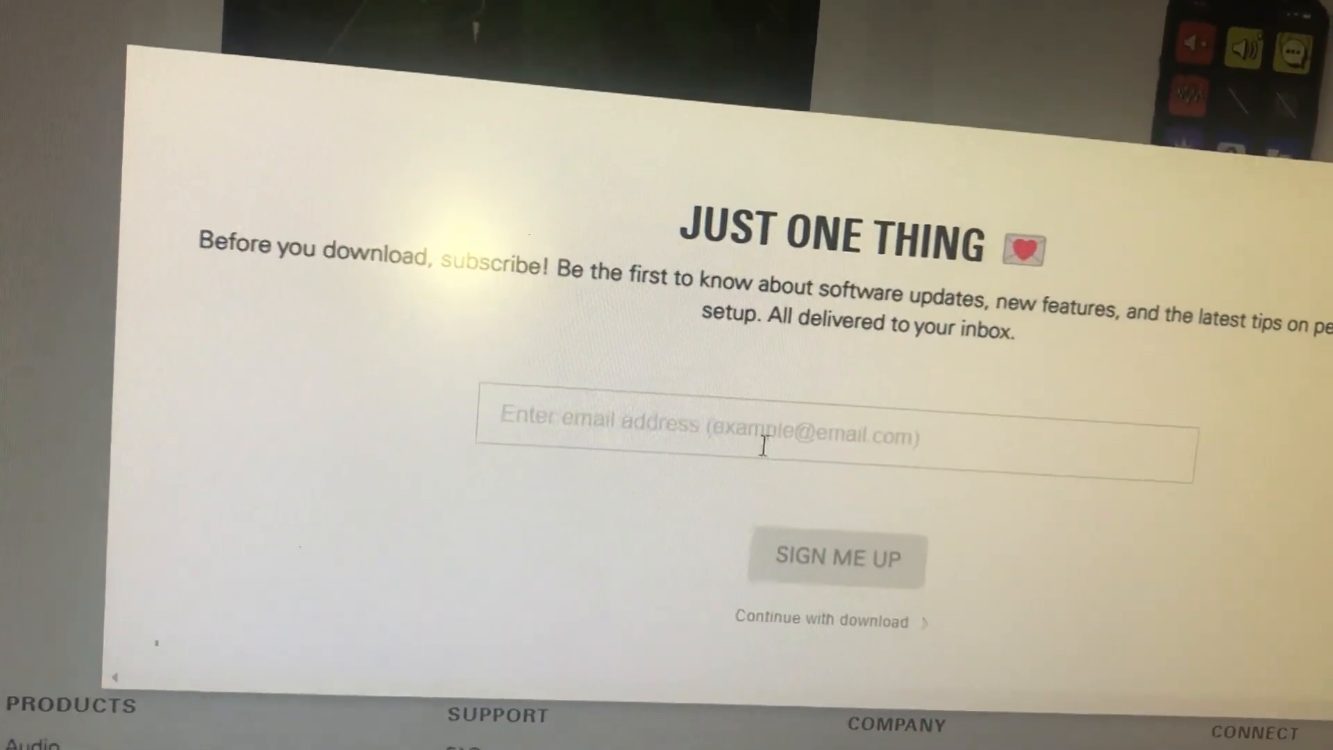
pyautogui.click(819, 621)
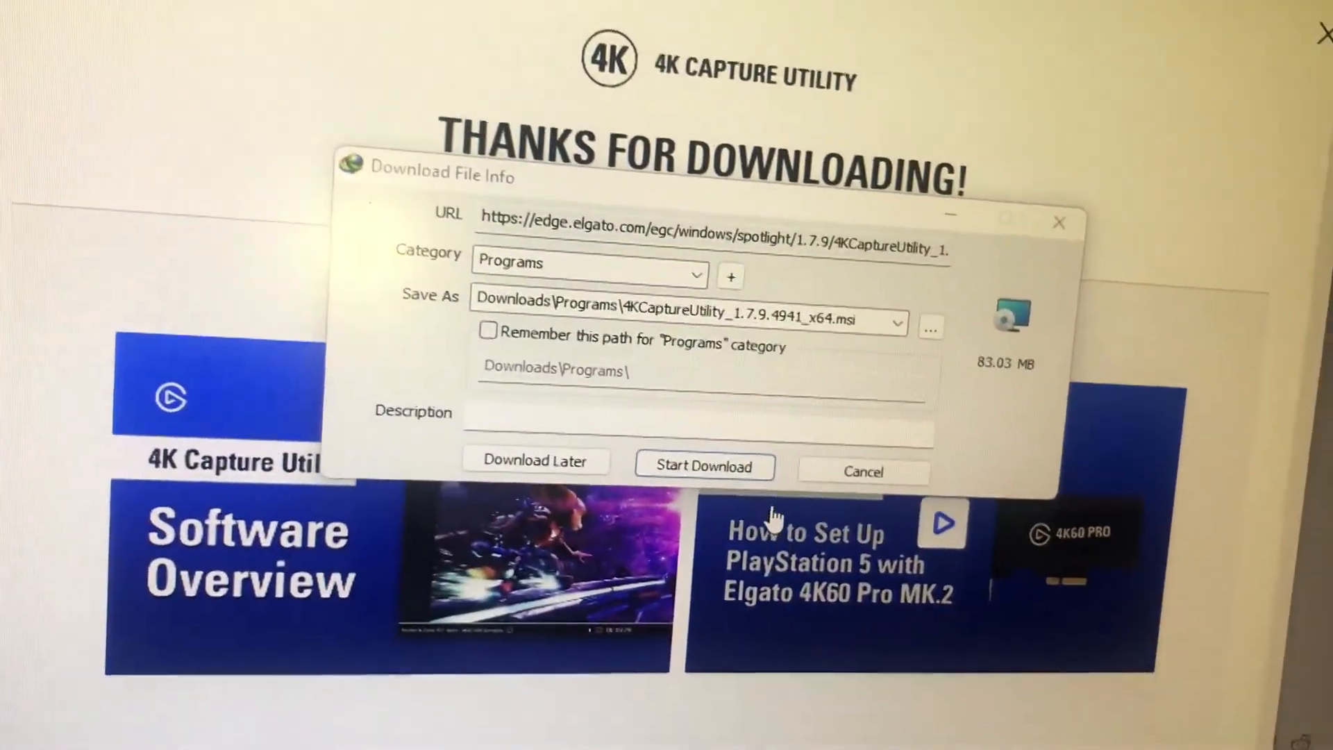
pyautogui.click(704, 466)
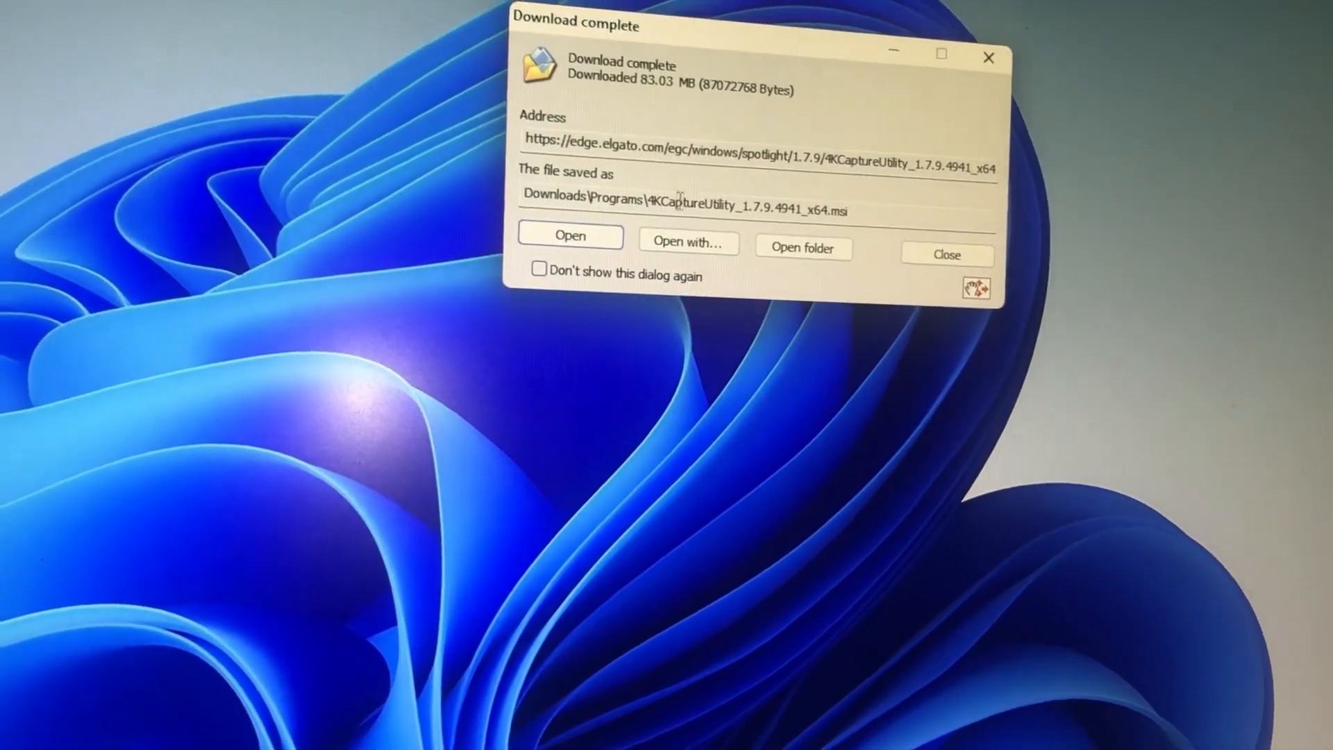
# Step: Run the installer, keep the Program Files\Elgato\4KCaptureUtility folder, approve UAC, and finish setup
pyautogui.click(569, 236)
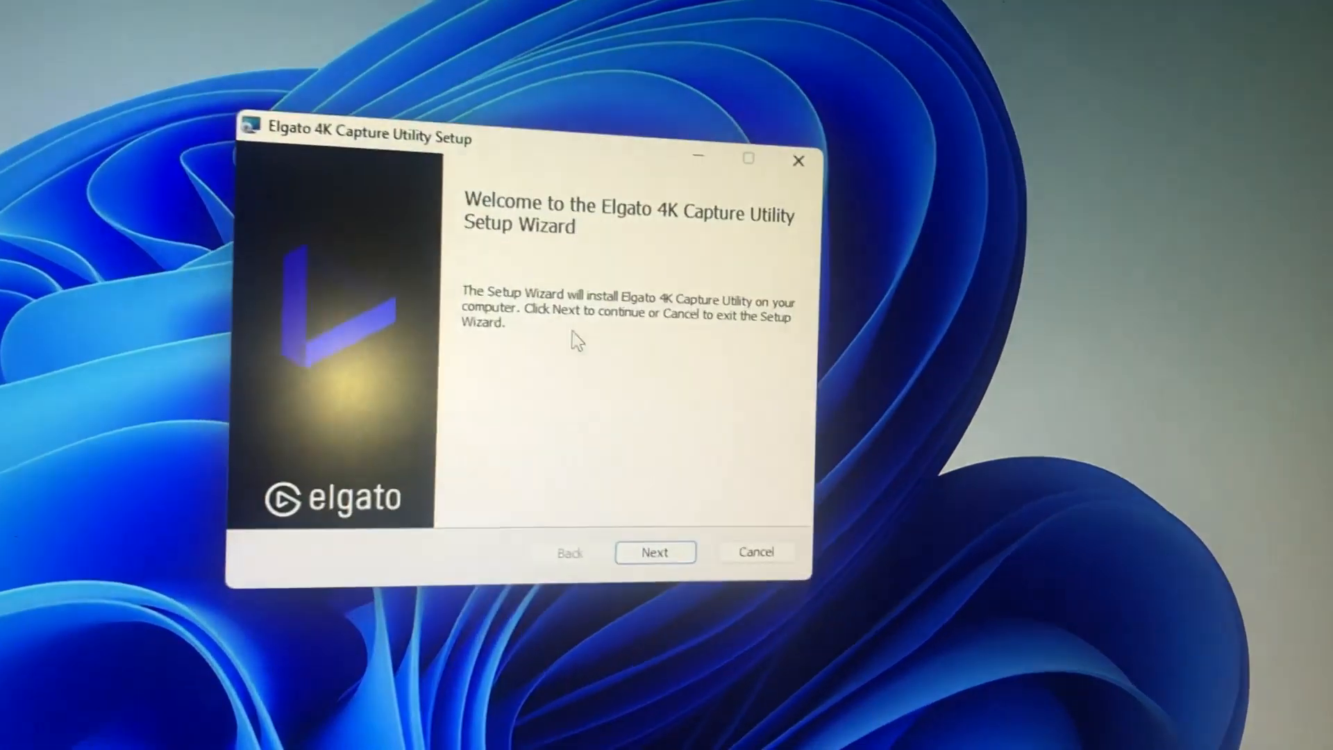
pyautogui.click(655, 552)
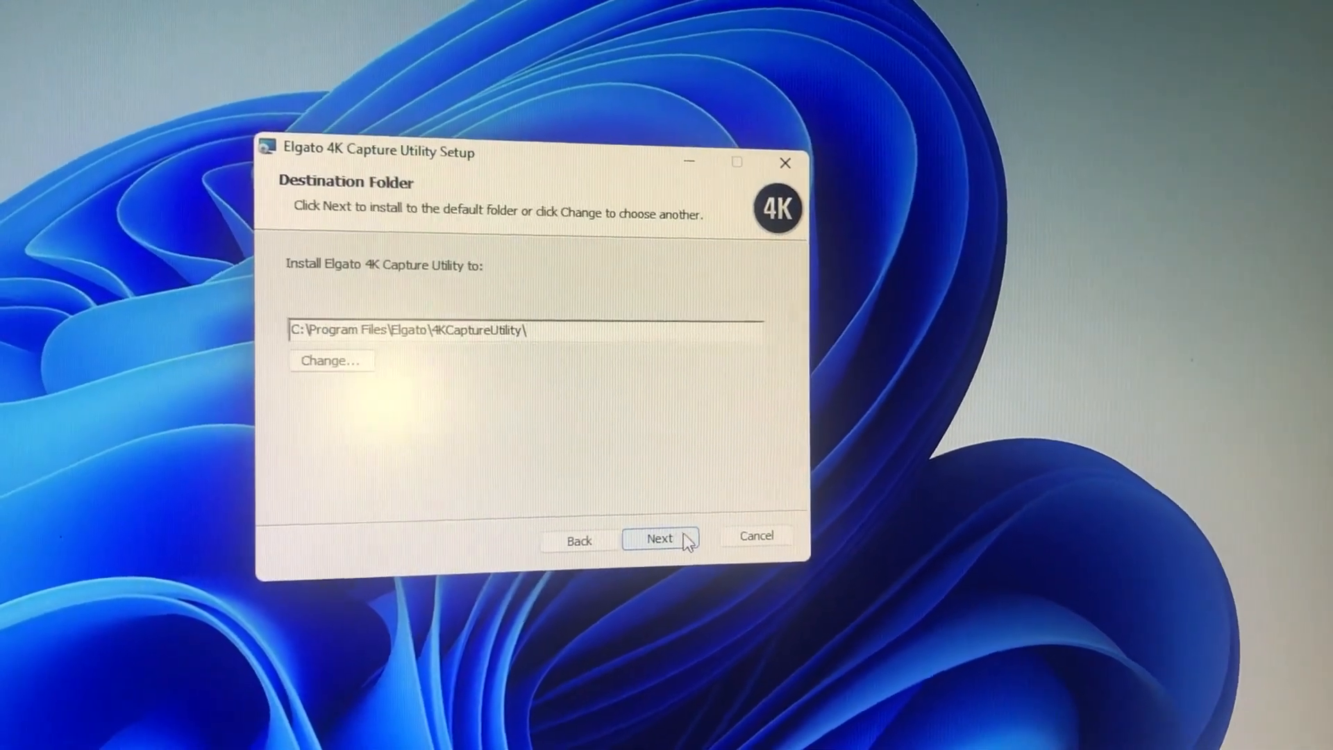
pyautogui.click(660, 538)
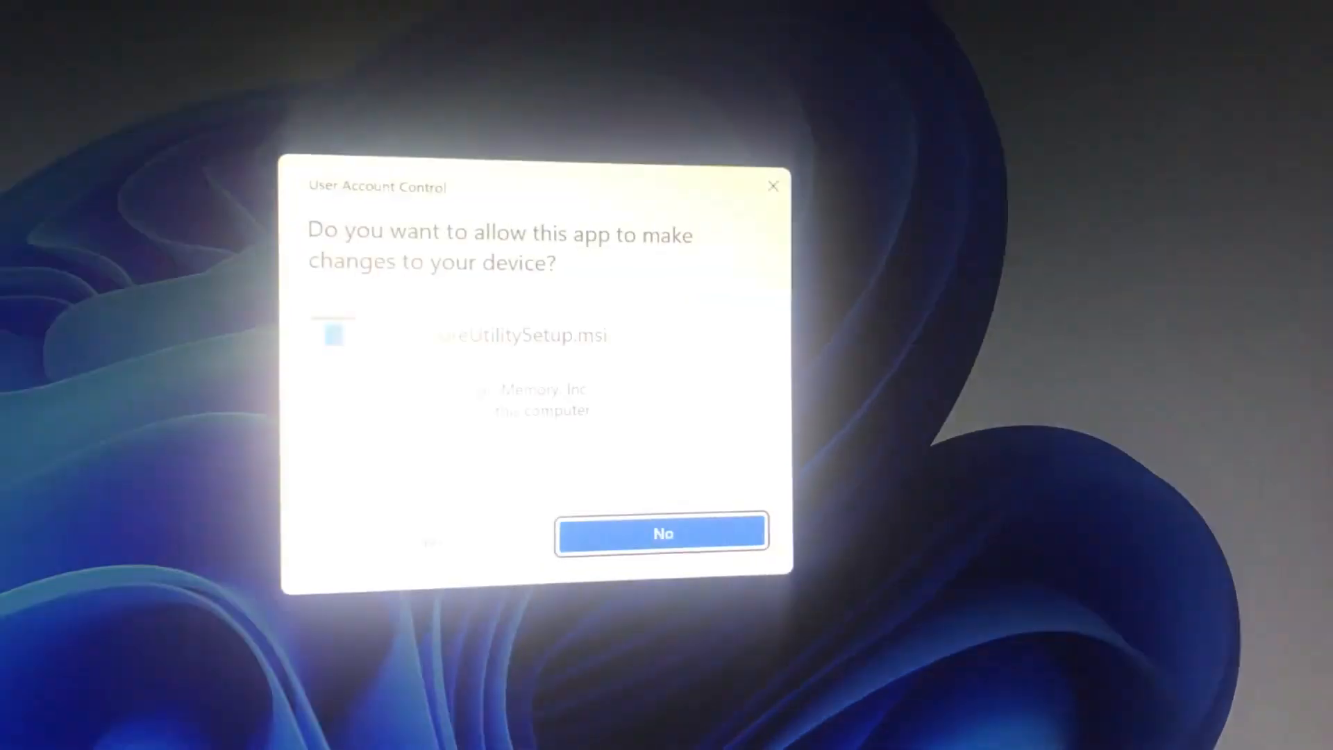
pyautogui.click(432, 543)
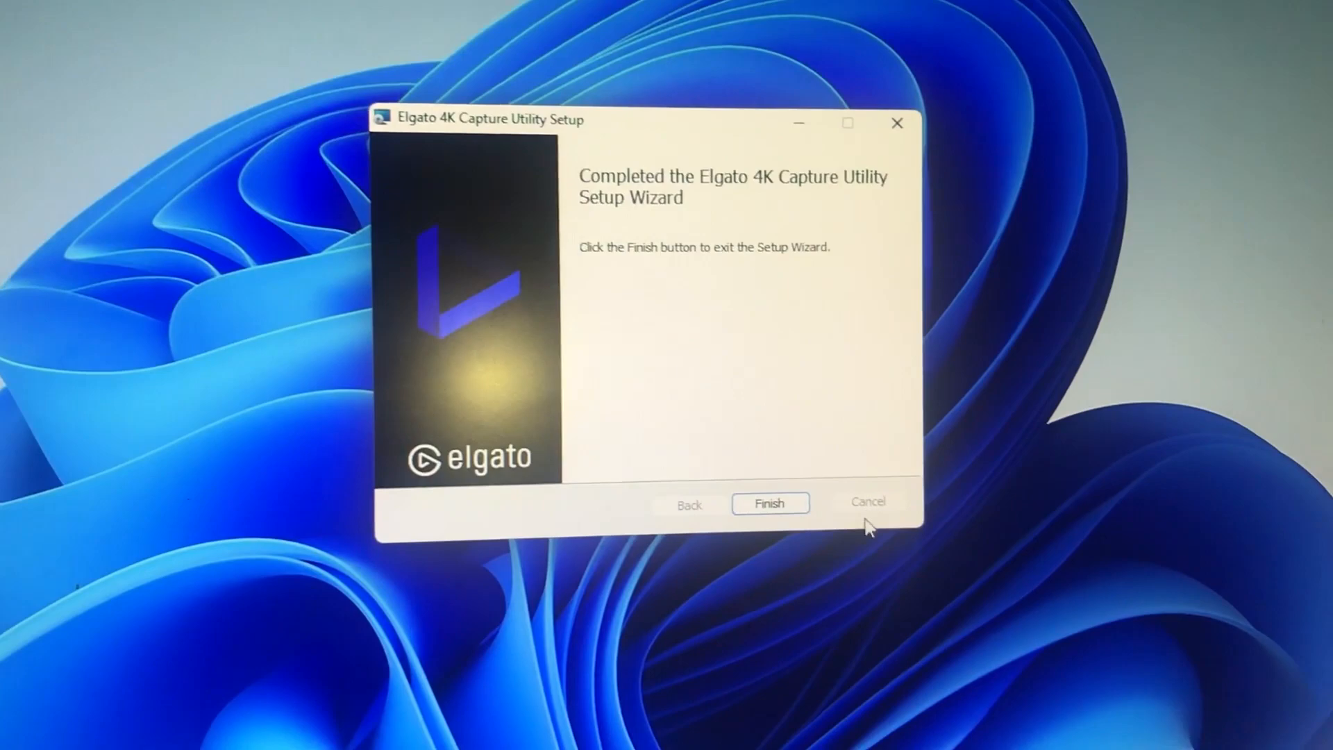
pyautogui.click(769, 501)
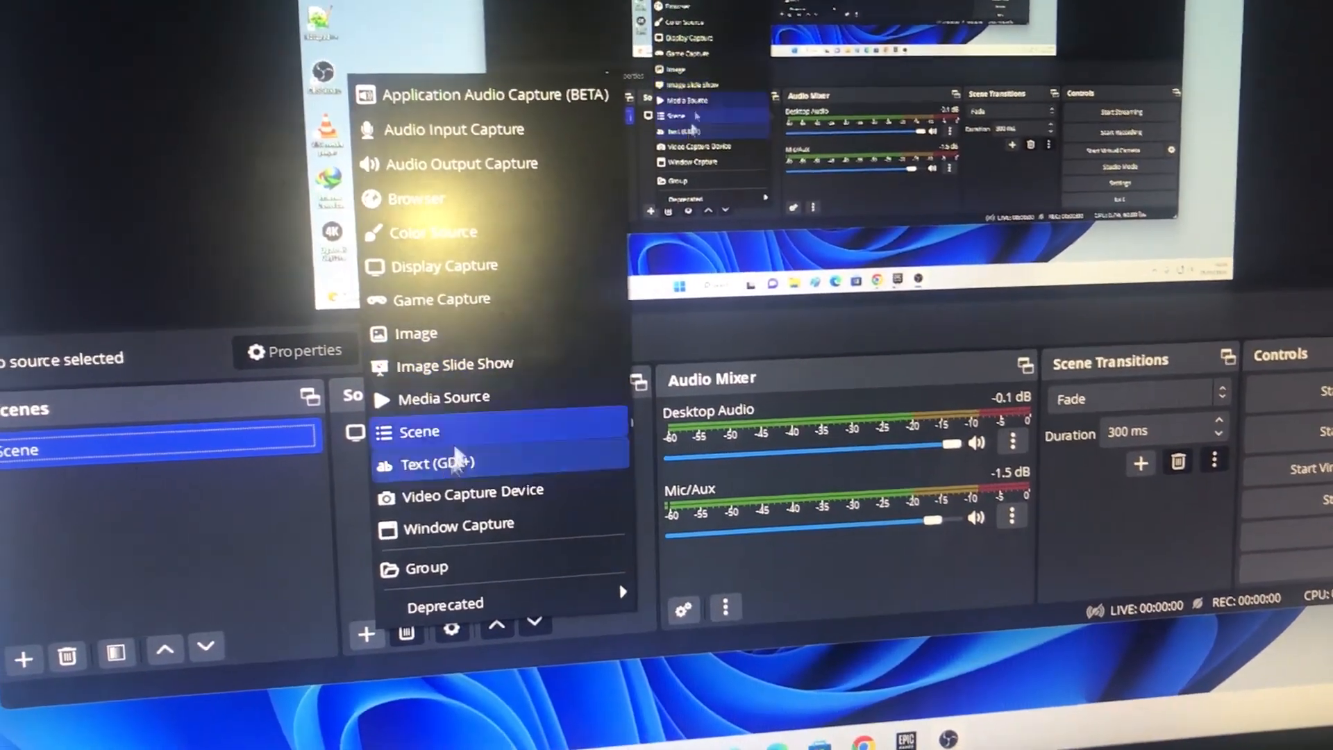
# Step: Create a new Video Capture Device source in the OBS scene
pyautogui.click(474, 491)
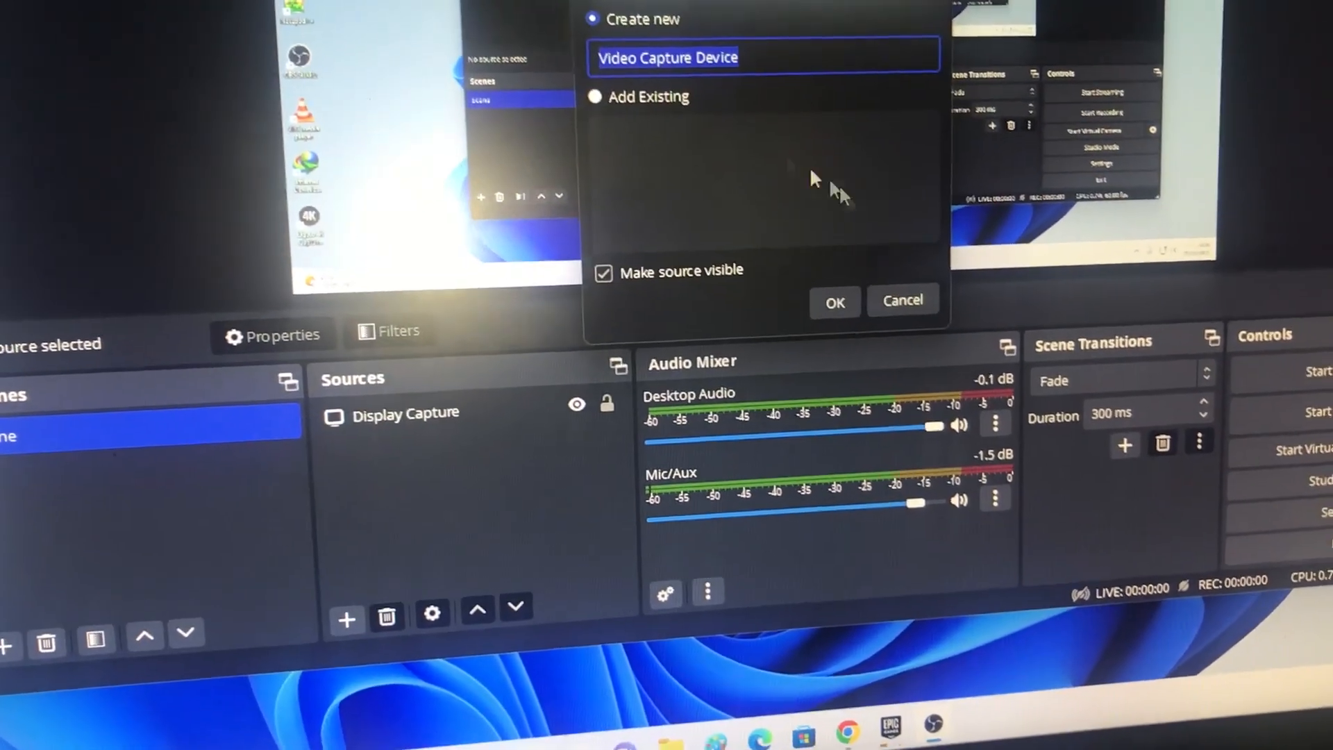
pyautogui.click(833, 303)
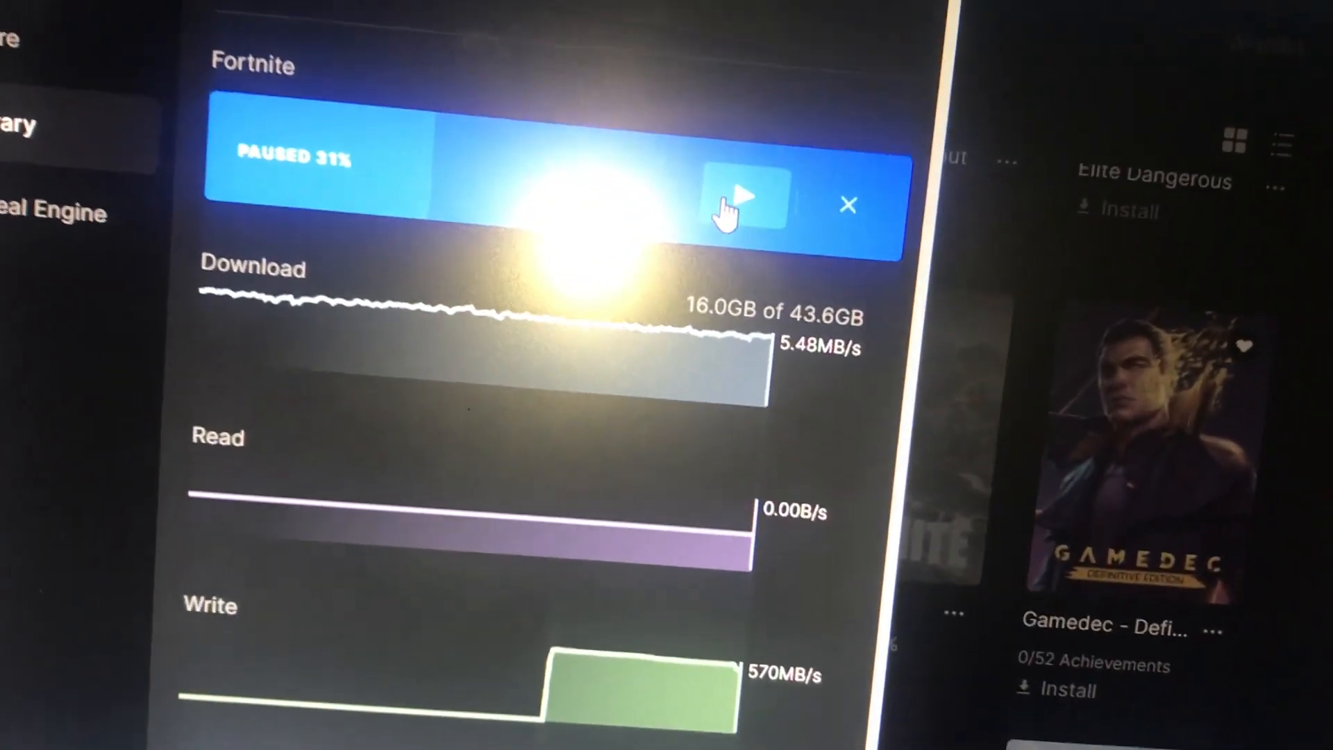
# Step: Resume Fortnite's paused download at 31% in the Epic Games Downloads panel
pyautogui.click(747, 202)
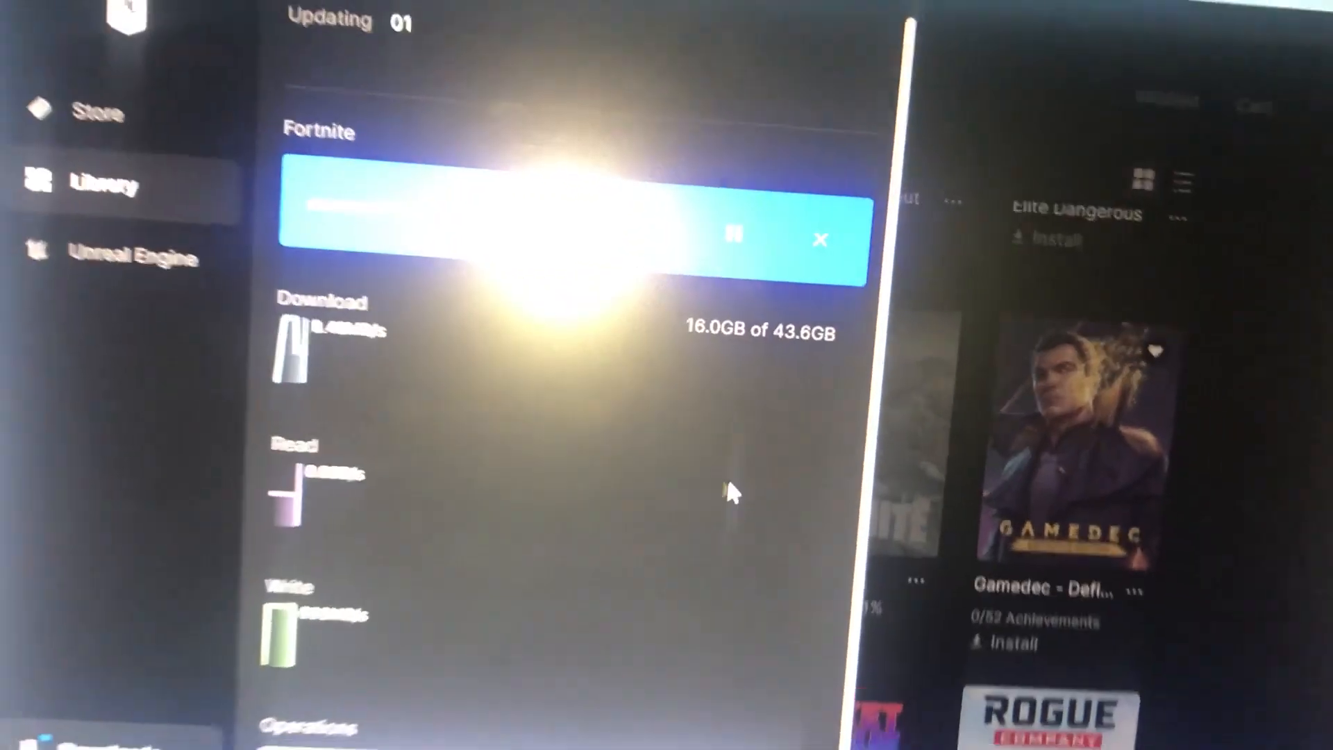